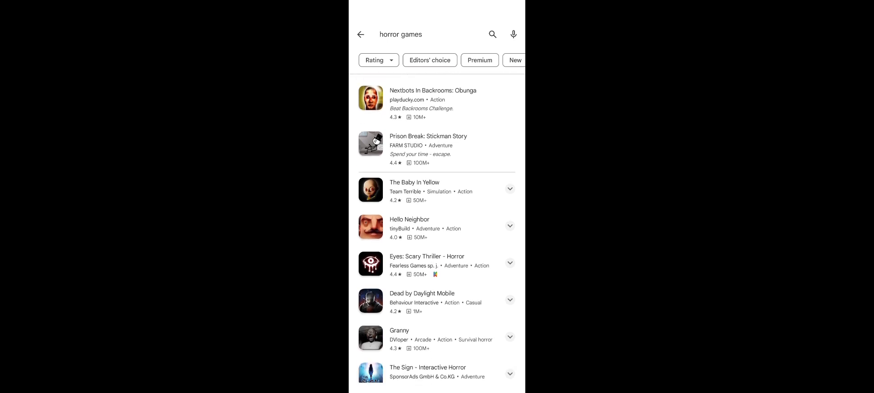
# - Scroll through the current Google Play Store results
pyautogui.scroll(-3)
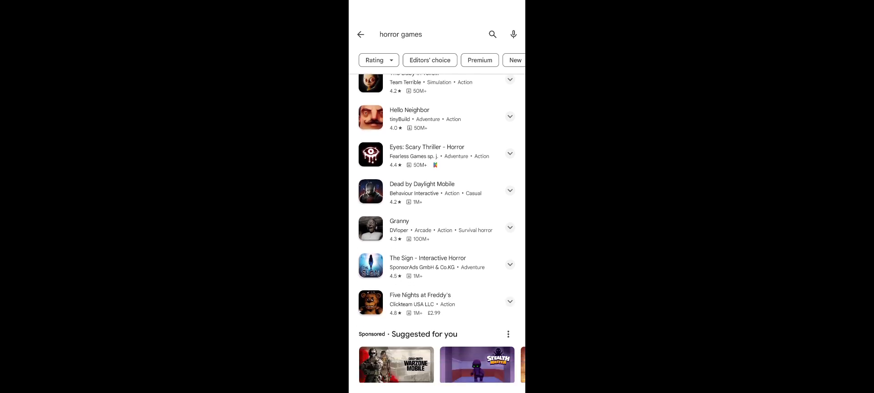
pyautogui.scroll(-3)
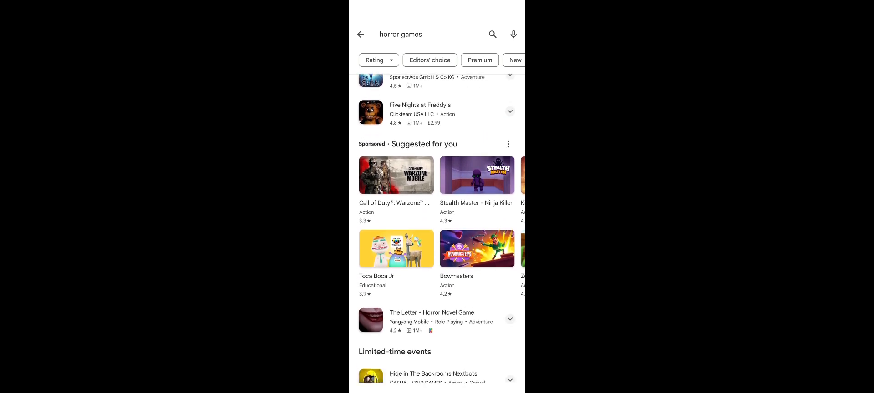
pyautogui.scroll(-3)
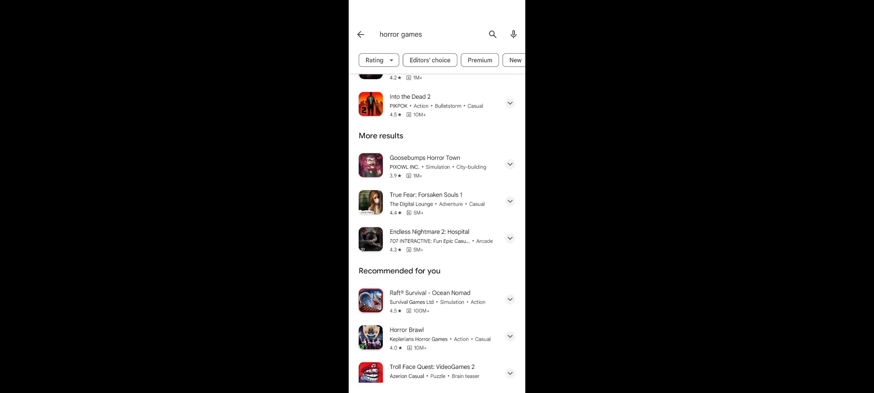
pyautogui.scroll(-3)
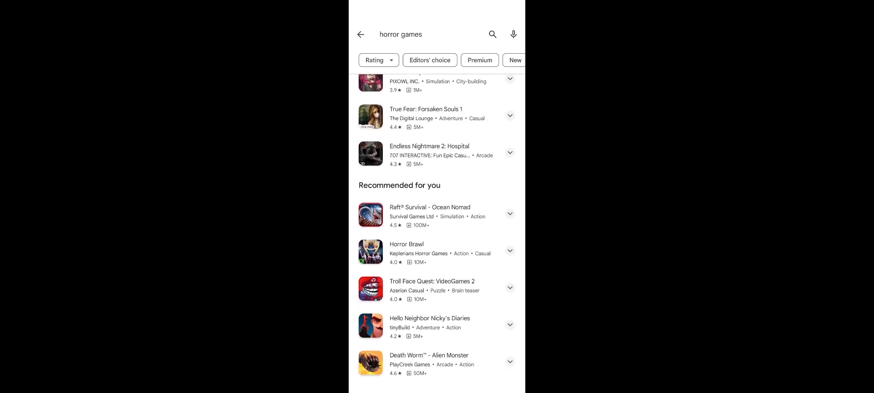
pyautogui.scroll(-3)
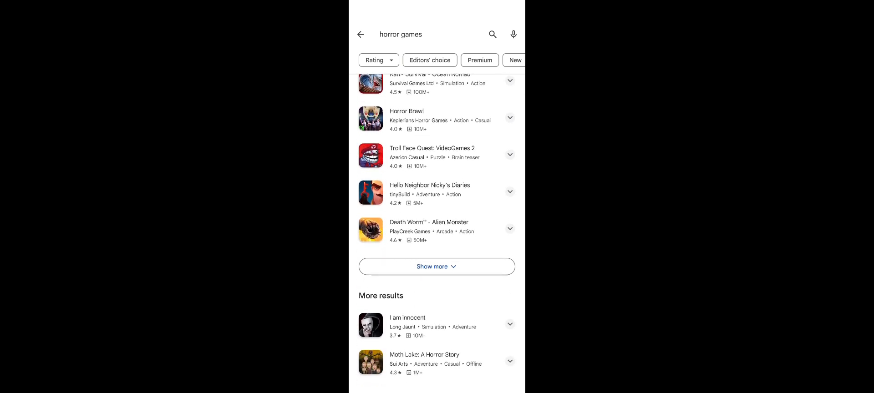
pyautogui.scroll(-3)
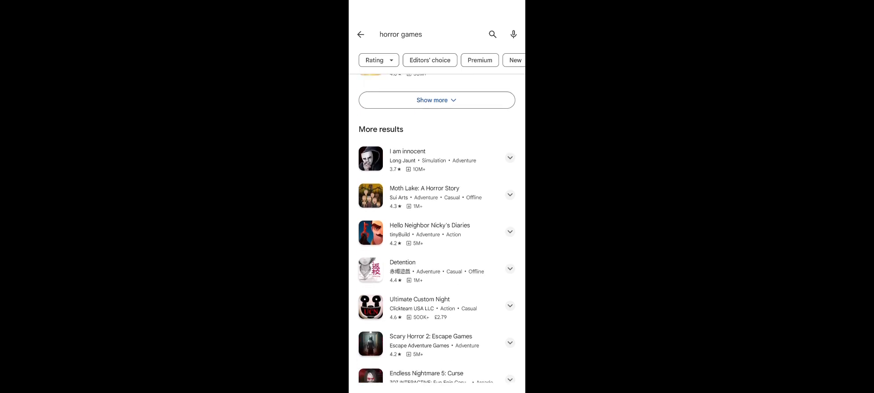
pyautogui.scroll(-3)
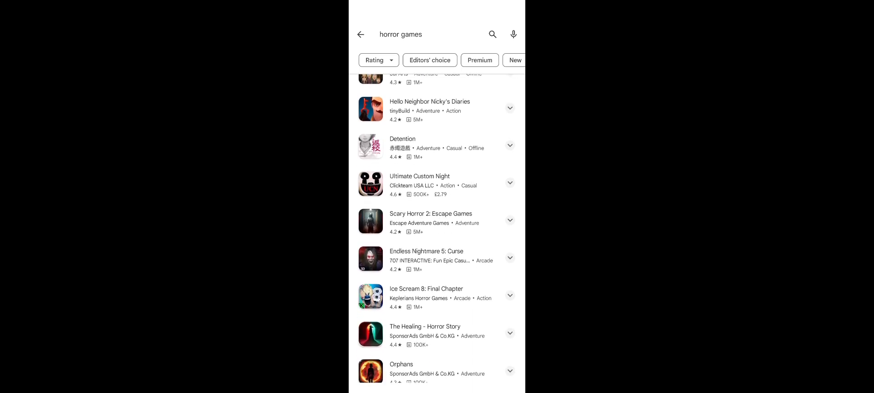
pyautogui.scroll(-3)
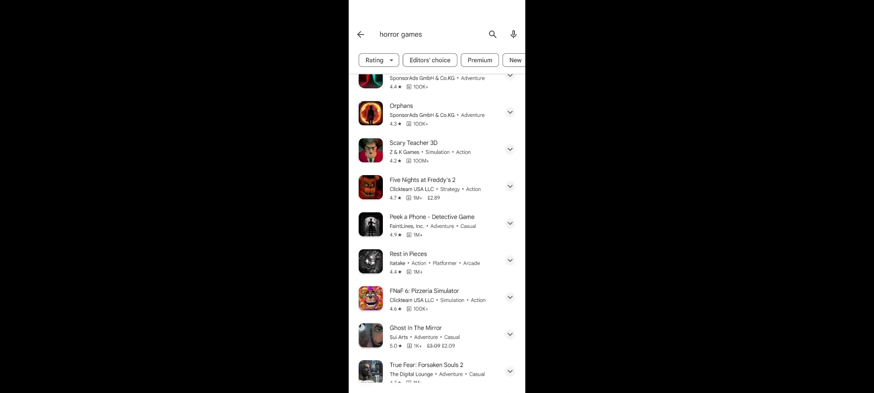
pyautogui.scroll(-3)
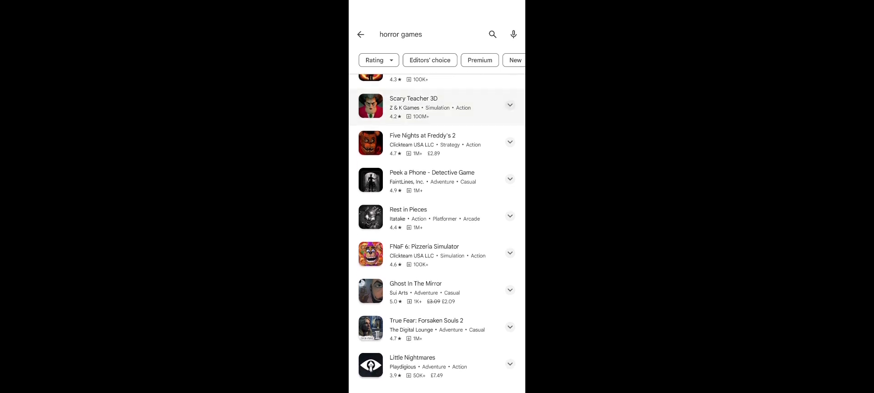
pyautogui.scroll(-3)
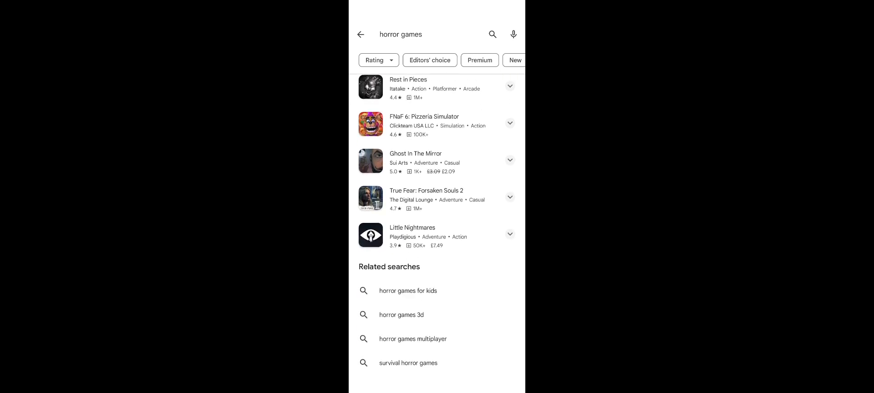
pyautogui.scroll(-3)
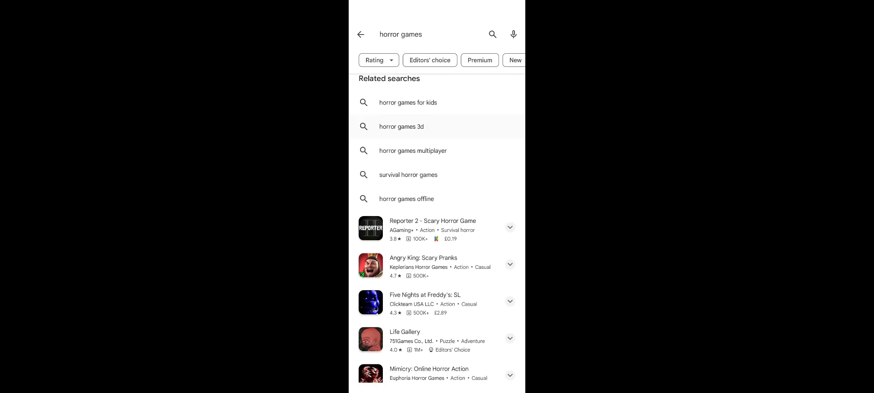
pyautogui.scroll(-3)
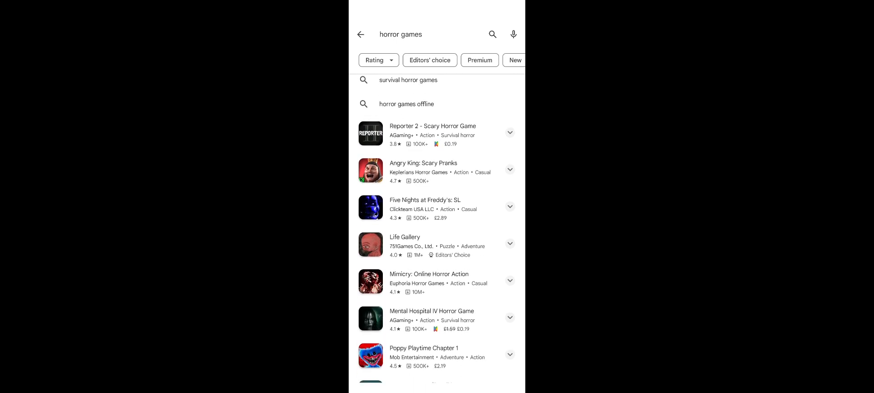
pyautogui.scroll(-3)
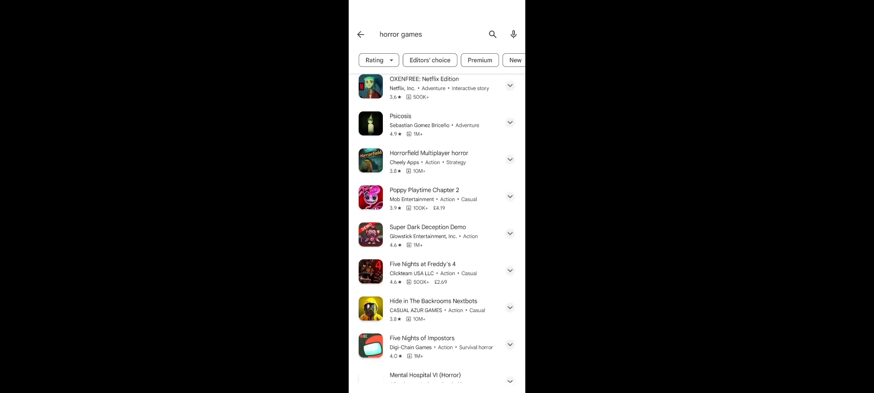
pyautogui.scroll(-3)
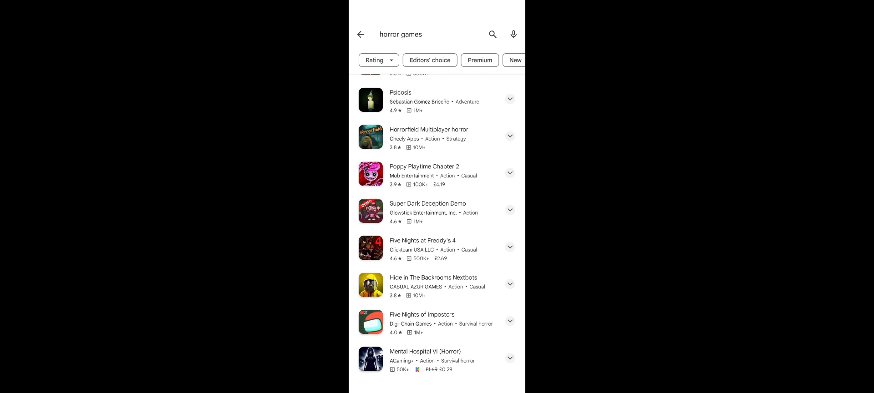
pyautogui.scroll(-3)
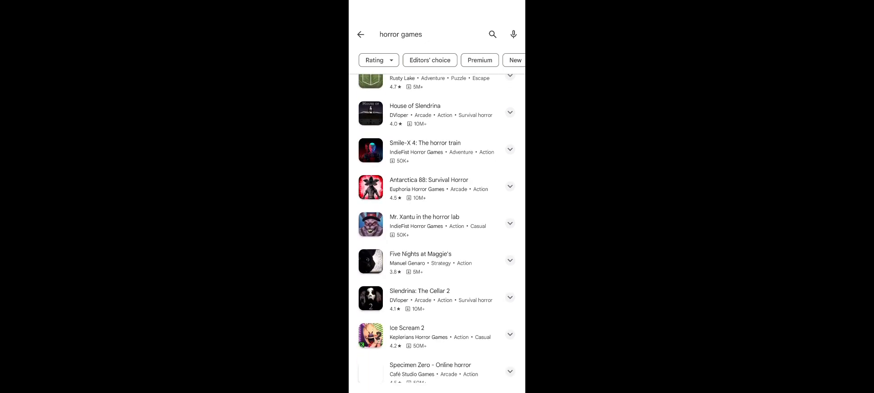
pyautogui.scroll(-3)
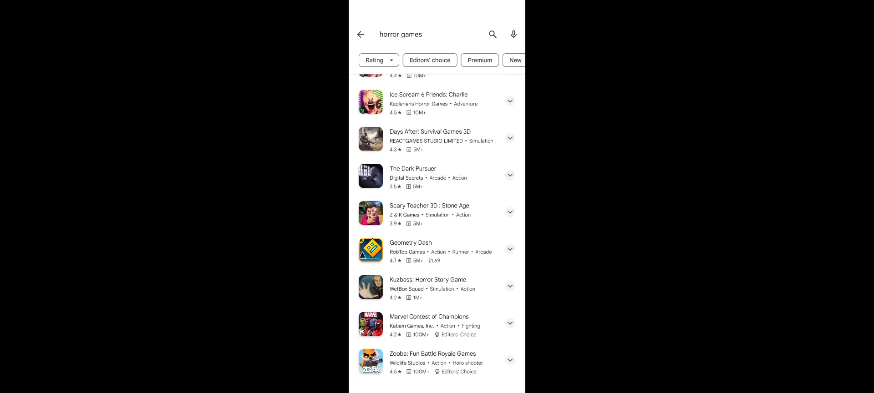
pyautogui.scroll(-3)
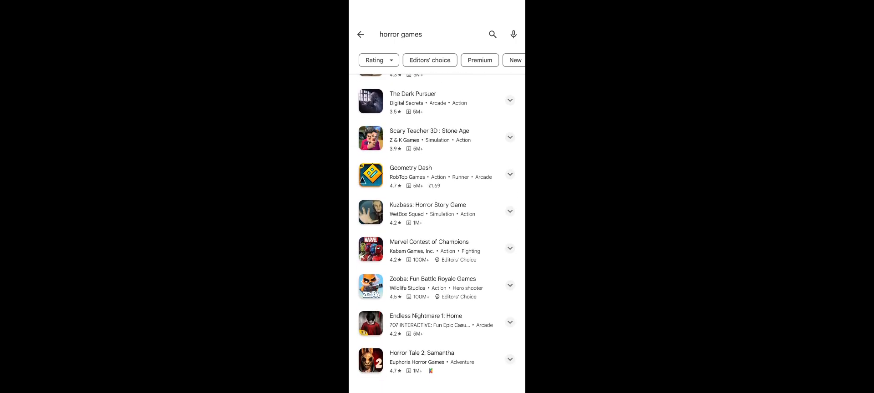
# - Search the Play Store for "five nights at freddy's" and browse the matching games
pyautogui.click(424, 34)
pyautogui.write("five nights at freddy's")
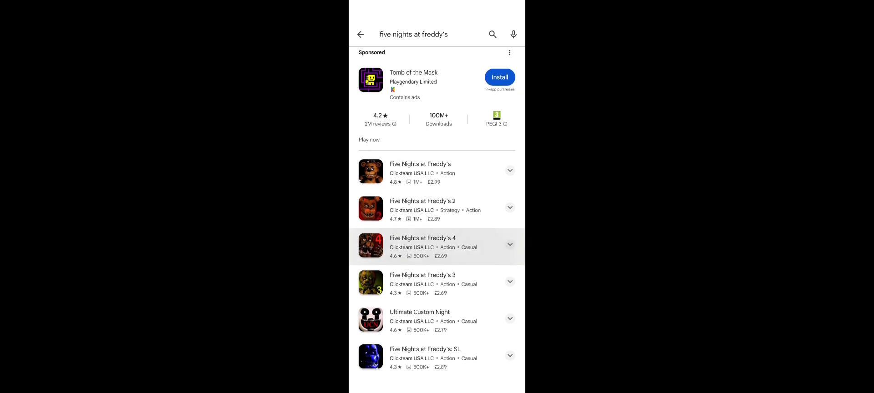
pyautogui.scroll(-3)
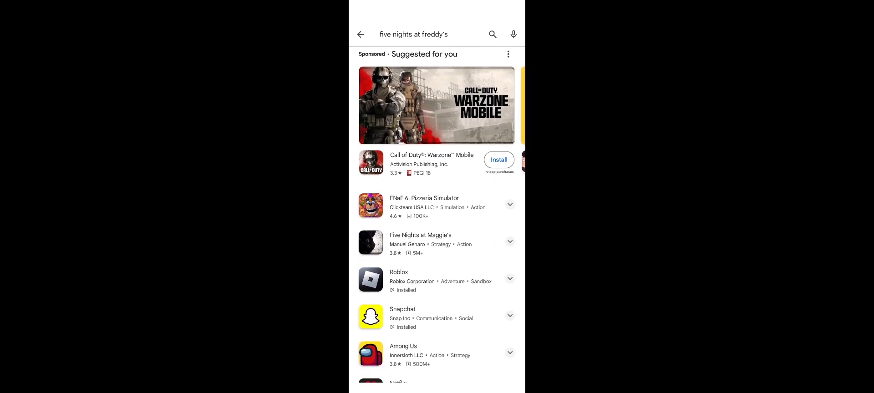
pyautogui.scroll(-3)
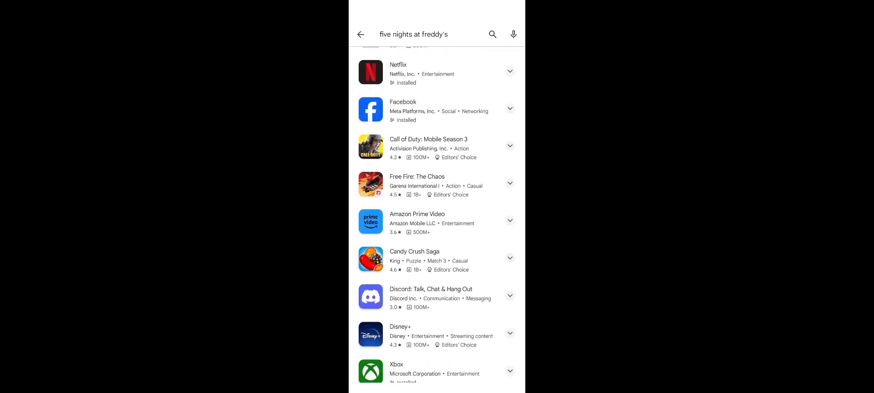
pyautogui.scroll(-3)
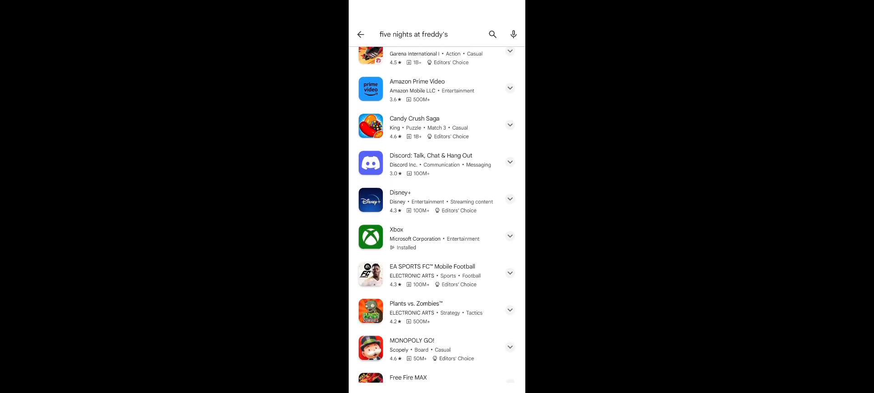
pyautogui.scroll(-3)
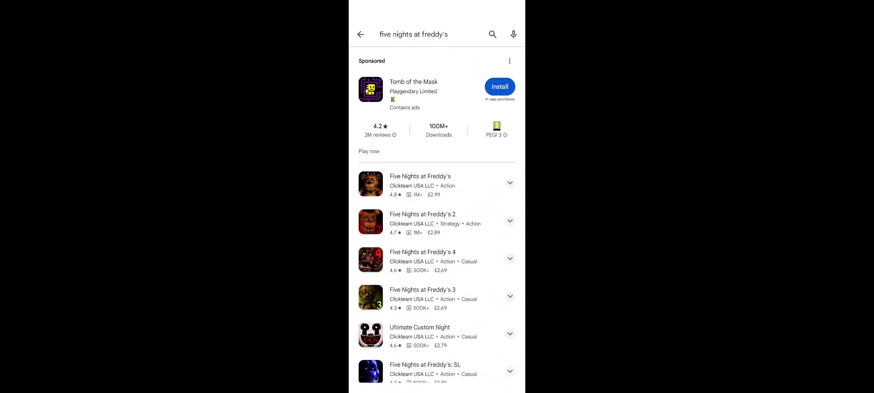
pyautogui.click(424, 34)
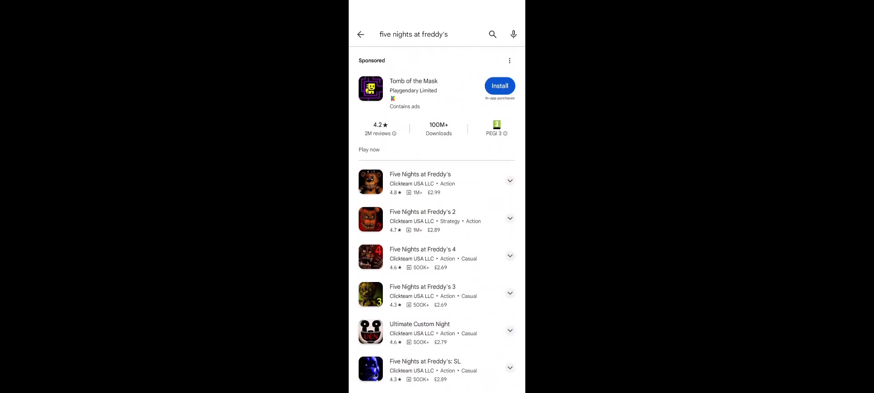
pyautogui.scroll(-3)
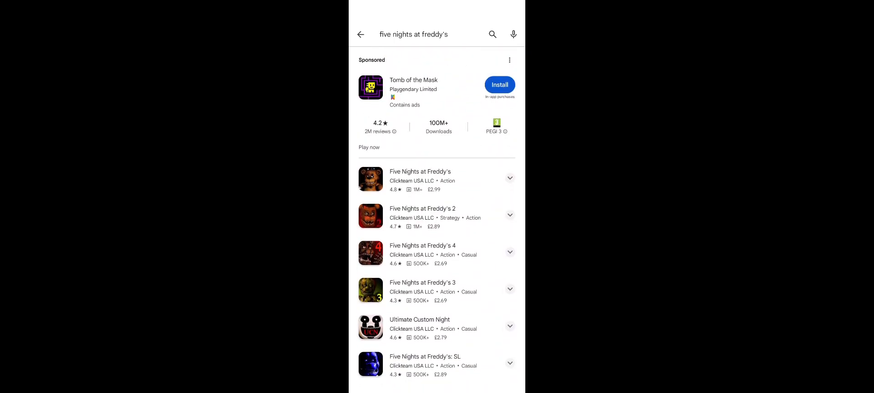
pyautogui.scroll(-3)
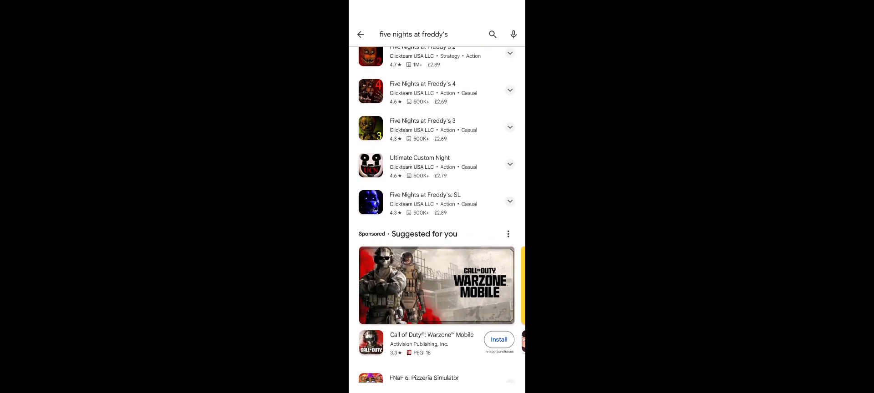
pyautogui.scroll(-3)
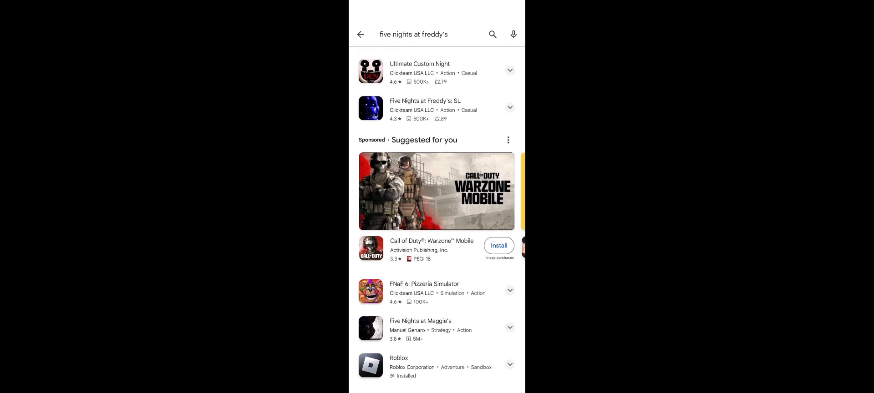
pyautogui.scroll(-3)
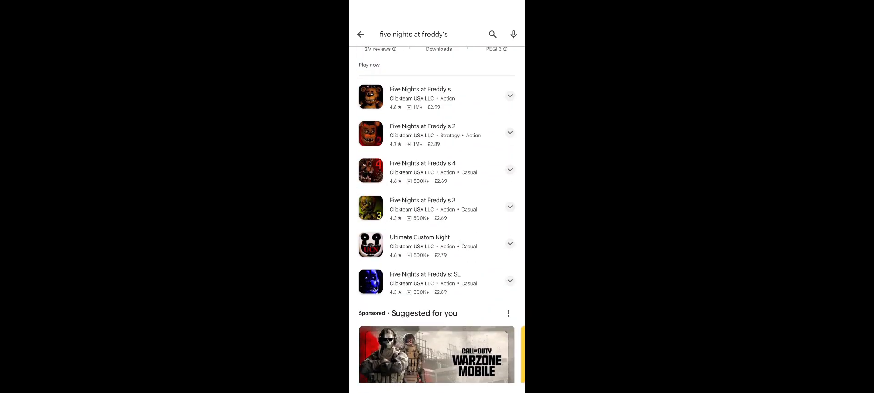
pyautogui.scroll(-3)
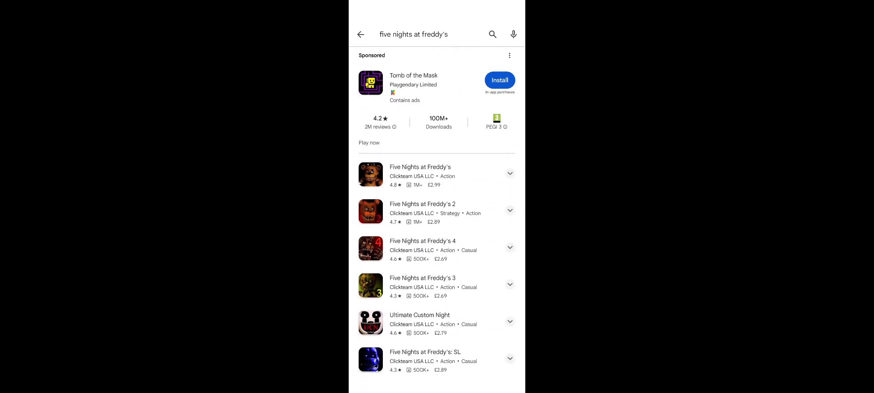
pyautogui.scroll(-3)
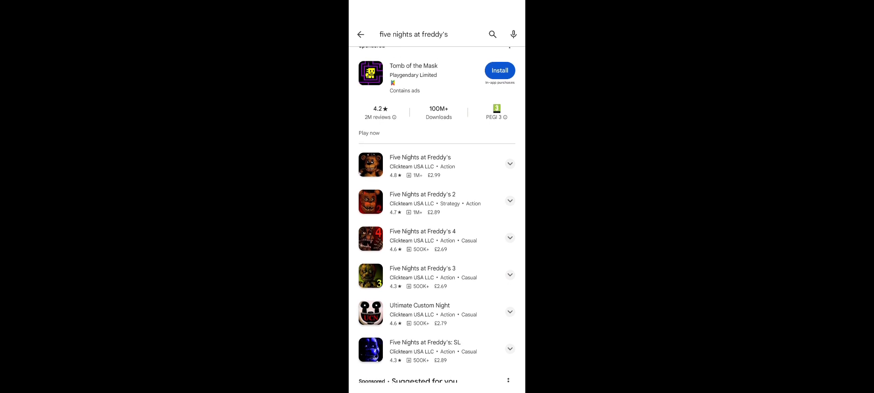
pyautogui.scroll(-3)
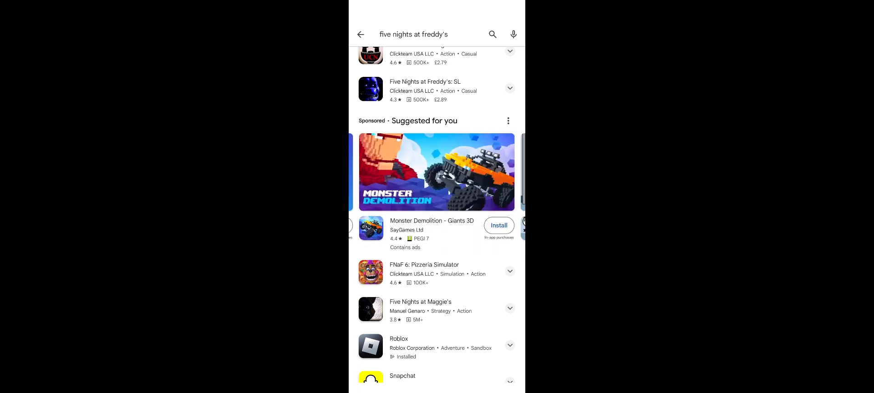
pyautogui.scroll(-3)
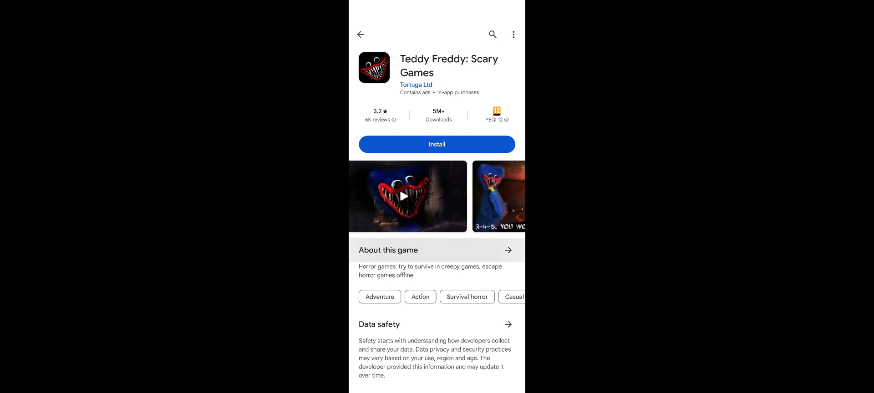
# - Install Teddy Freddy: Scary Games from its store listing
pyautogui.scroll(-3)
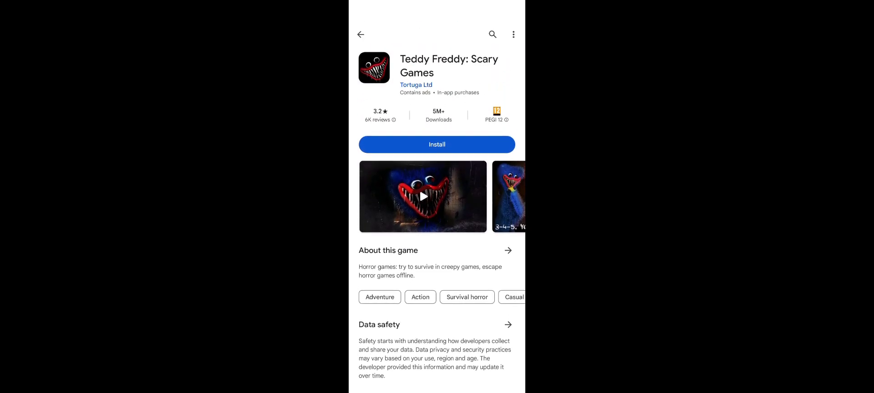
pyautogui.click(437, 145)
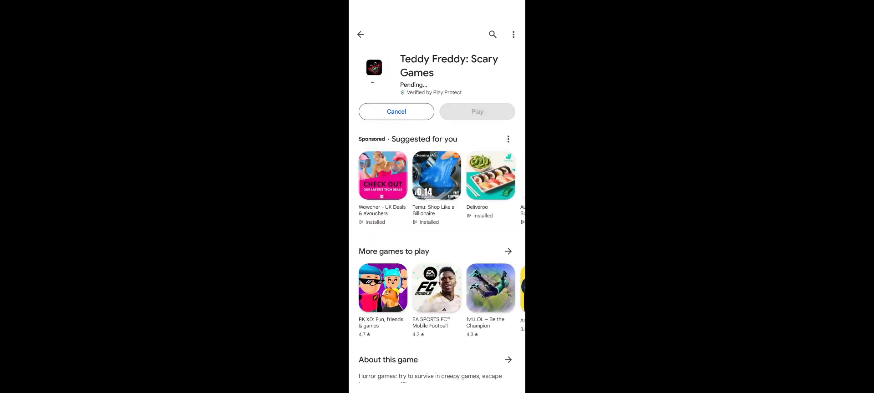
# - Scroll the suggestions to find the Scary horror cat game
pyautogui.scroll(-3)
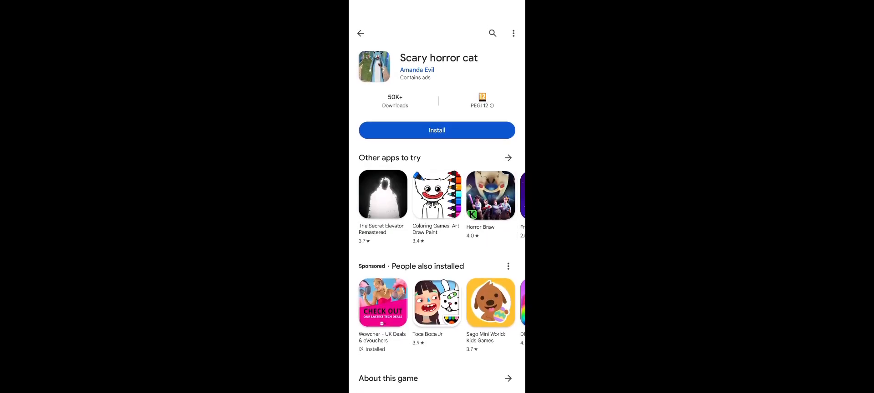
pyautogui.scroll(-3)
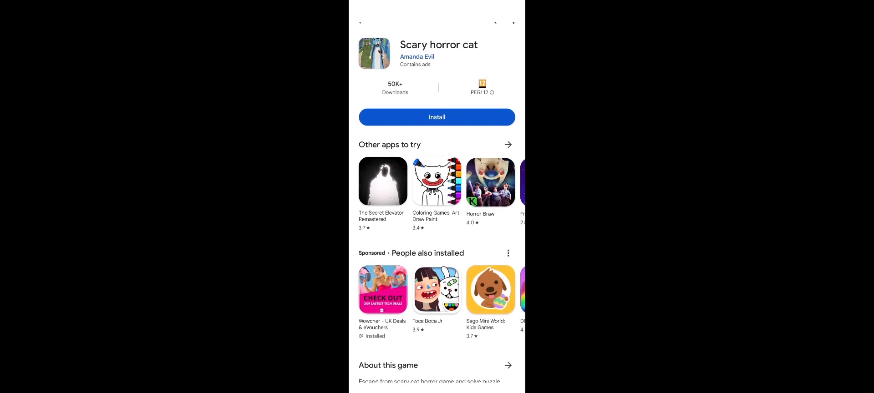
pyautogui.scroll(-3)
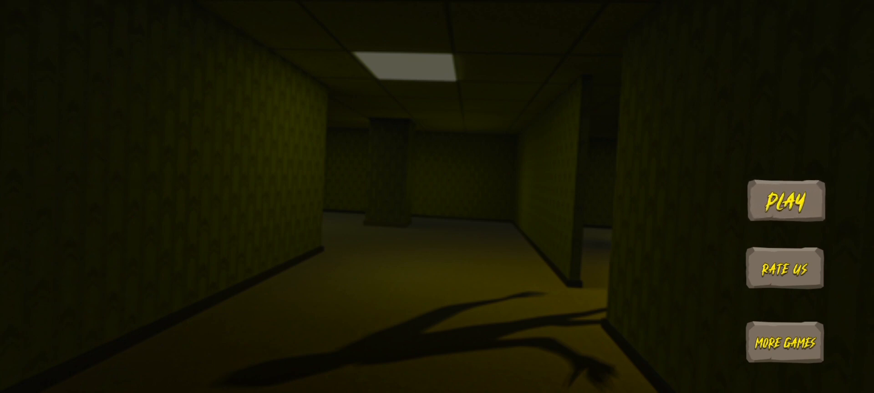
# - Start the Backrooms game and dismiss the eat-something and find-the-exit objectives
pyautogui.click(783, 202)
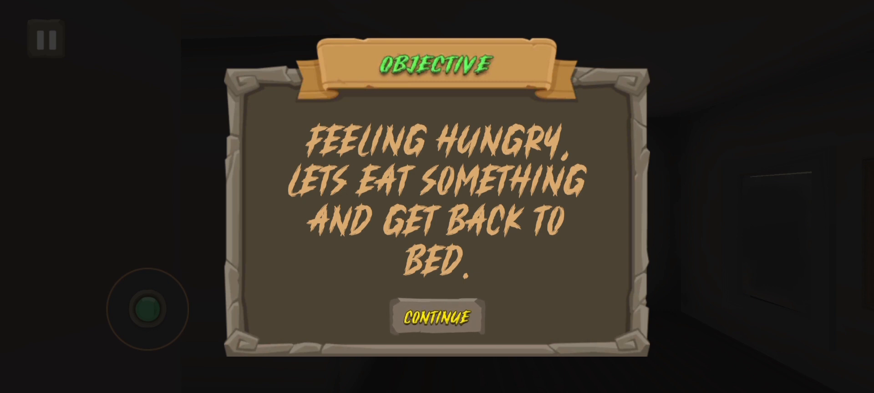
pyautogui.click(437, 317)
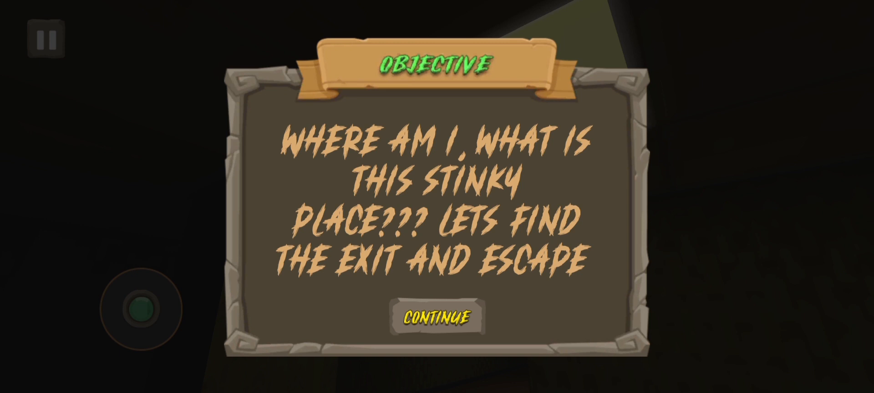
pyautogui.click(436, 320)
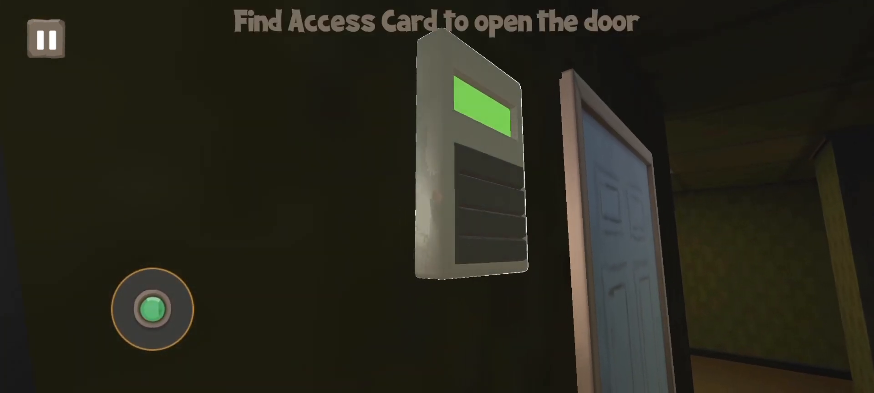
# - Walk the character through the corridors with the joystick to find the access card
pyautogui.moveTo(153, 309); pyautogui.dragTo(129, 306)
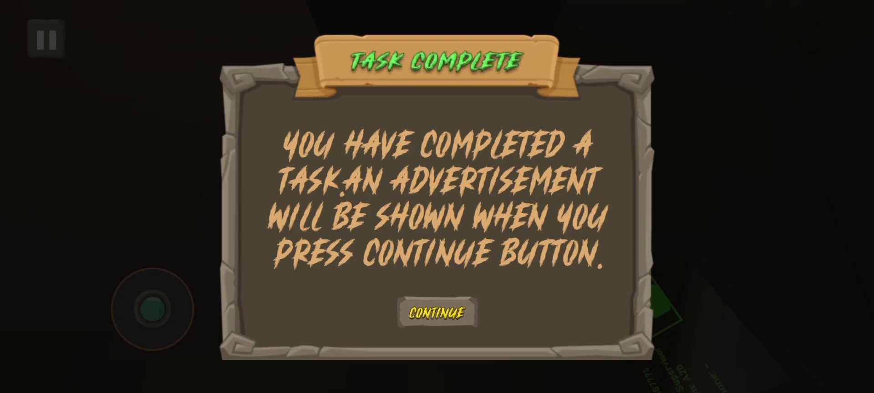
# - Continue past the task-complete message, close the Doomsday advert, and walk further
pyautogui.click(437, 313)
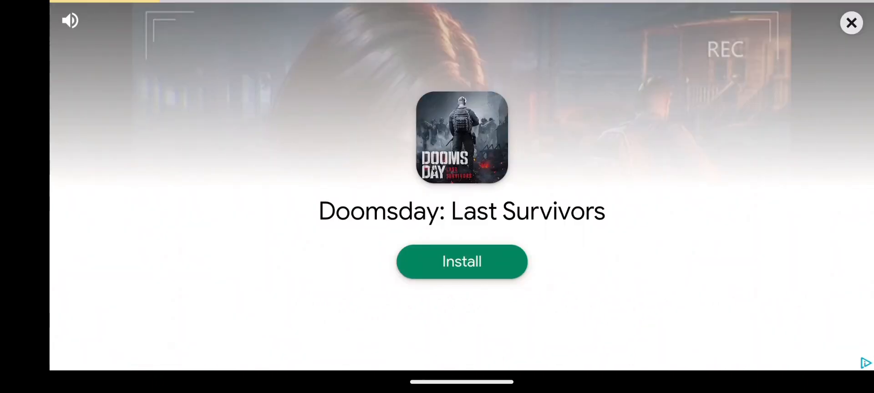
pyautogui.click(851, 23)
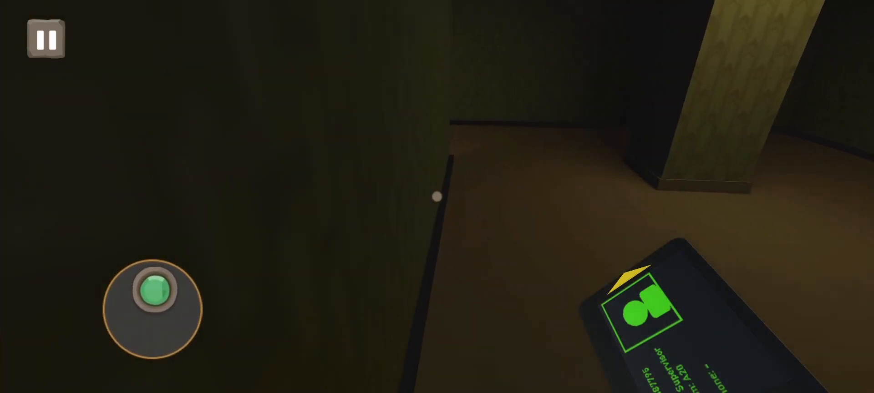
pyautogui.moveTo(156, 289); pyautogui.dragTo(178, 312)
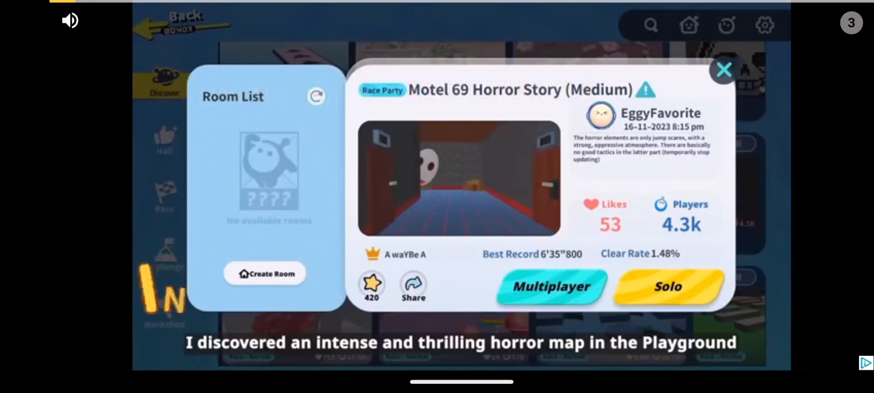
# - Close the Eggy Party advert and resume play from the pause screen
pyautogui.click(668, 287)
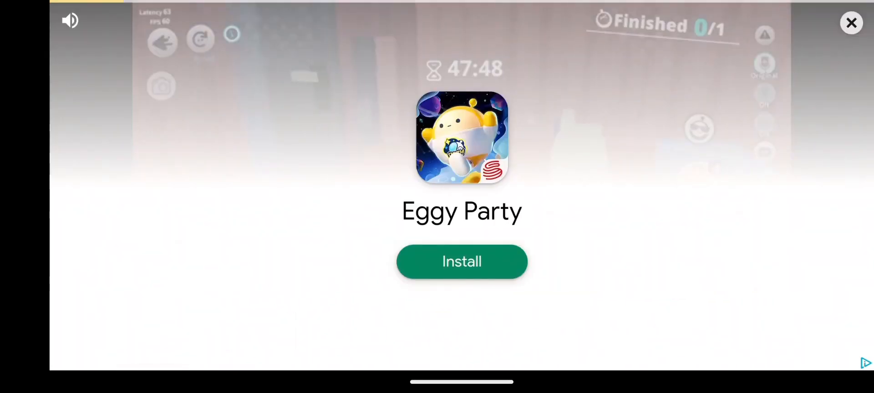
pyautogui.click(851, 22)
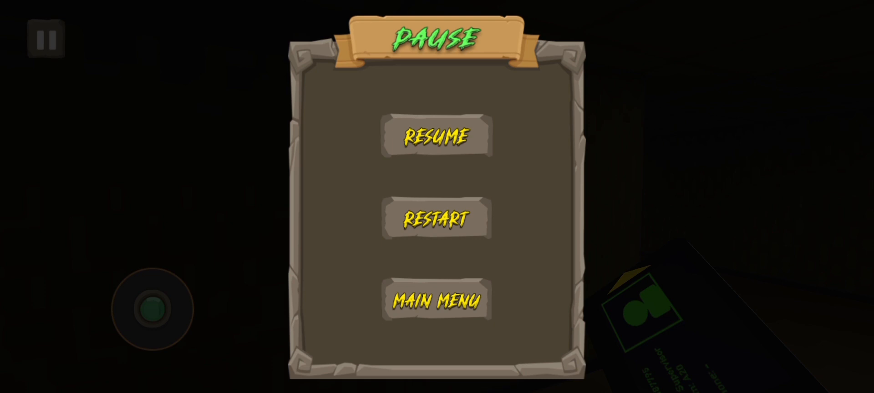
pyautogui.click(437, 137)
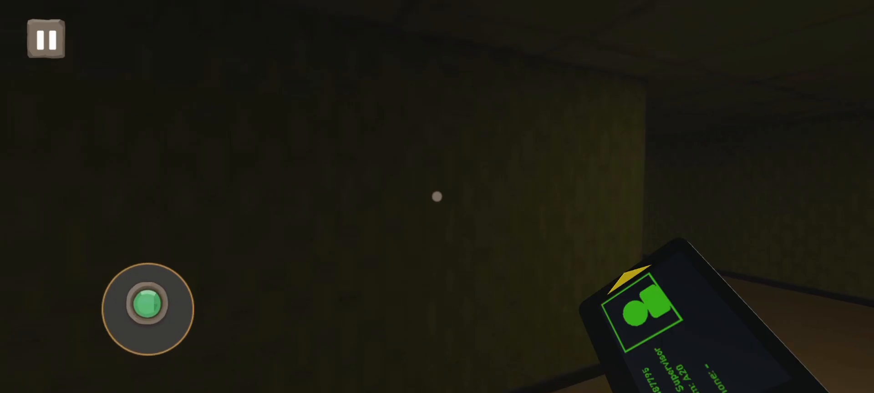
# - Acknowledge the task, dismiss its advert, and carry the battery down the yellow-walled hallway
pyautogui.moveTo(148, 309); pyautogui.dragTo(167, 295)
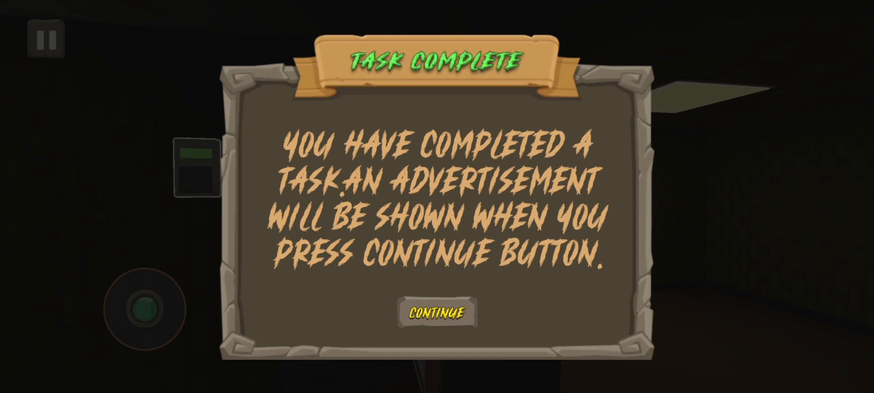
pyautogui.click(436, 313)
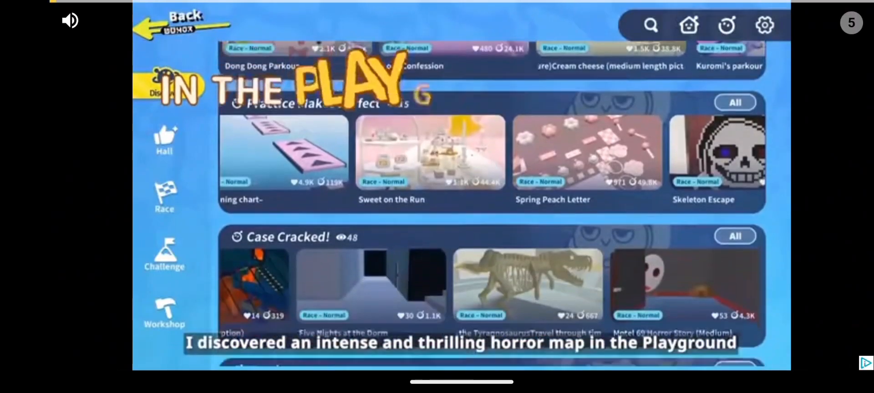
pyautogui.click(687, 284)
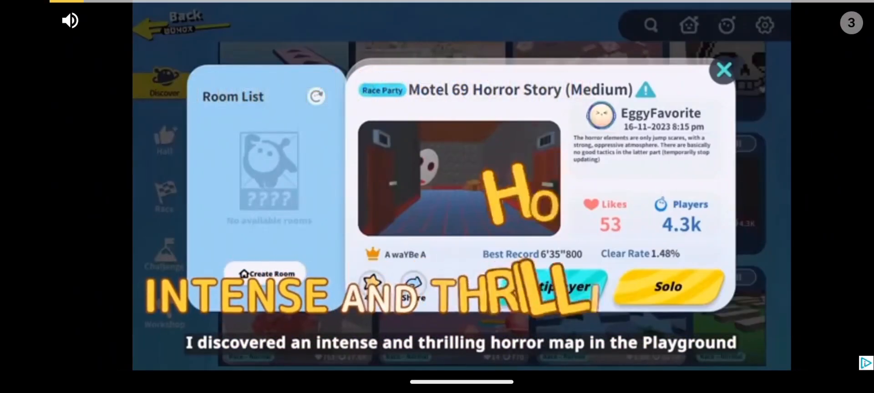
pyautogui.click(667, 286)
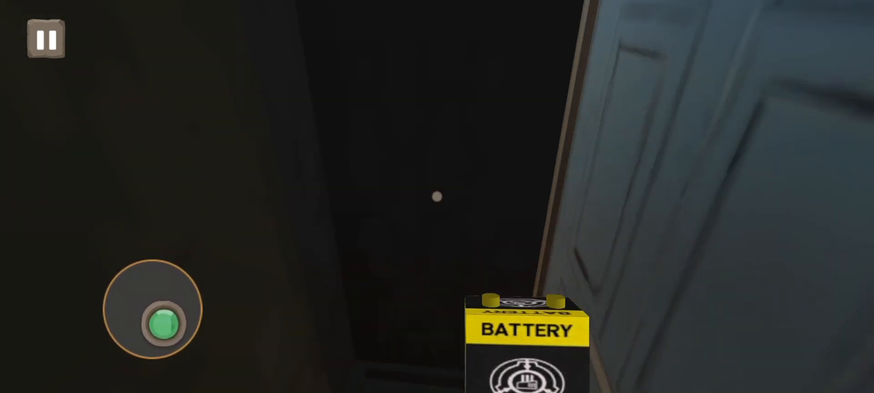
pyautogui.moveTo(161, 318); pyautogui.dragTo(134, 292)
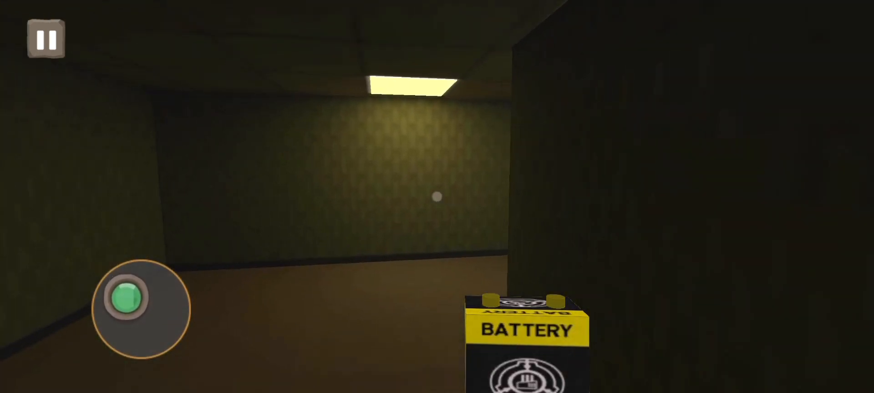
pyautogui.moveTo(131, 299); pyautogui.dragTo(161, 295)
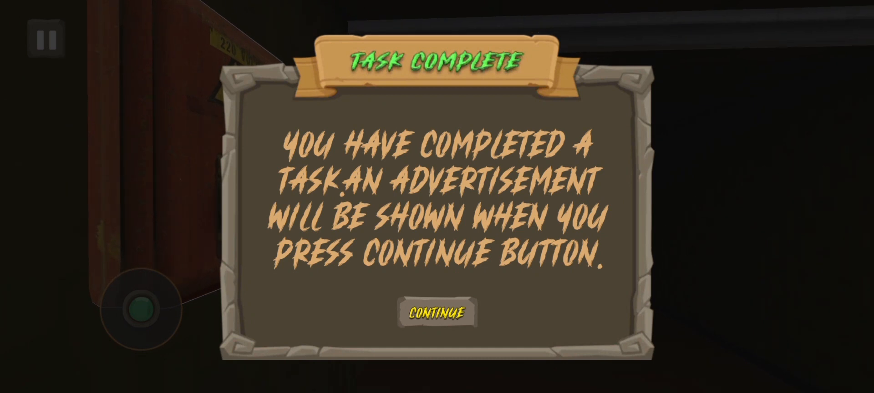
# - Acknowledge a task, close the Doomsday: Last Survivors advert, and walk along the green-trimmed wall
pyautogui.click(437, 311)
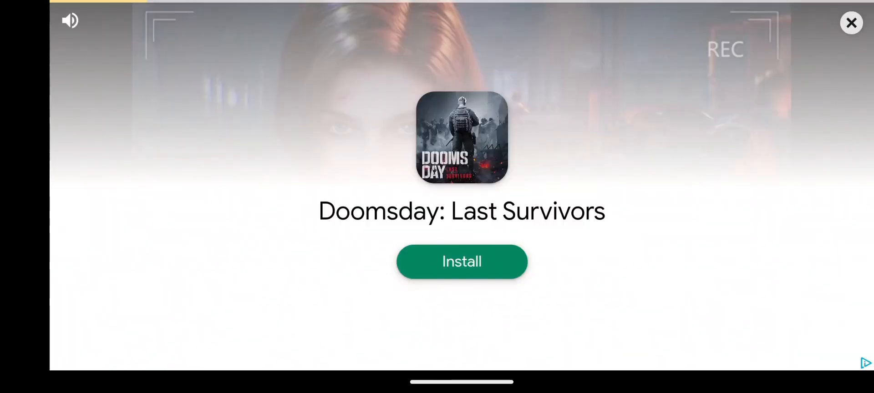
pyautogui.click(851, 22)
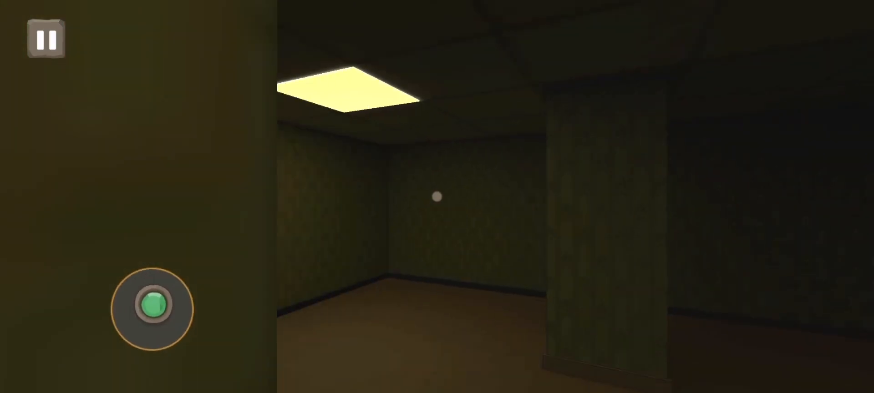
pyautogui.moveTo(153, 309); pyautogui.dragTo(145, 296)
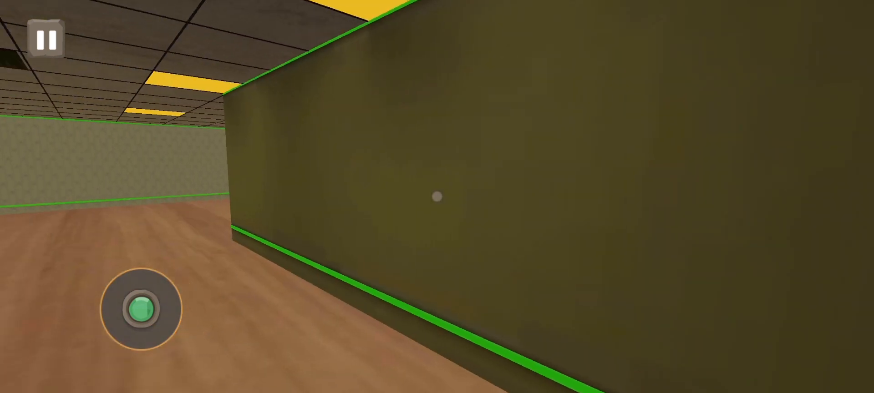
pyautogui.moveTo(142, 308); pyautogui.dragTo(170, 301)
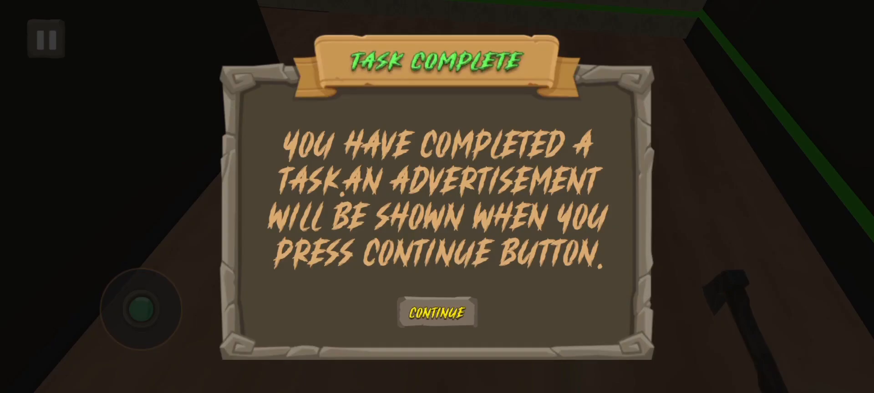
# - Acknowledge two more task completions and skip the Eggy Party video advert
pyautogui.click(437, 313)
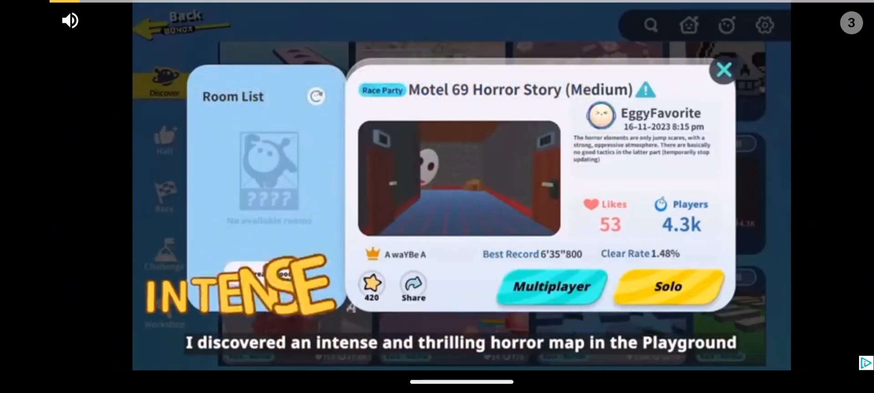
pyautogui.click(668, 286)
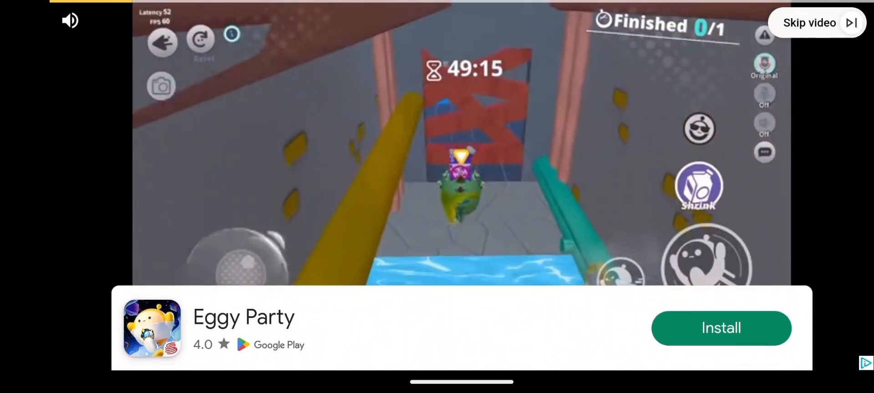
pyautogui.click(810, 23)
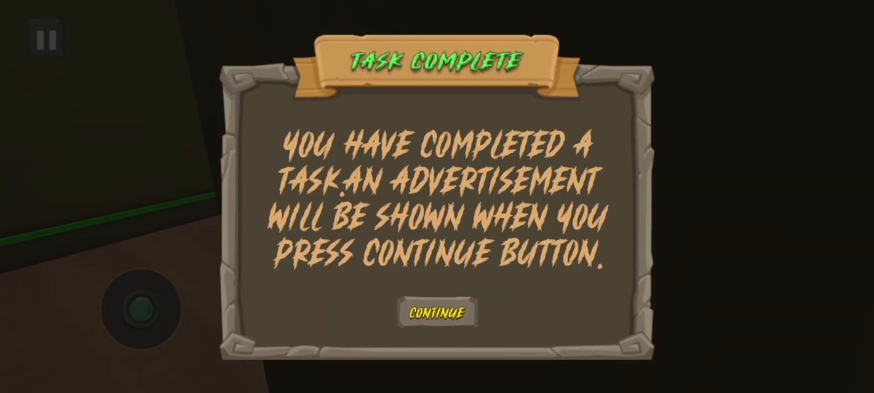
pyautogui.click(437, 313)
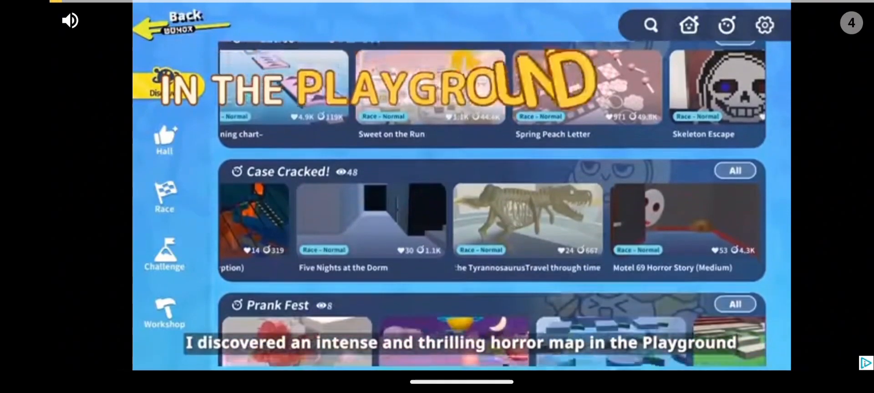
pyautogui.click(686, 220)
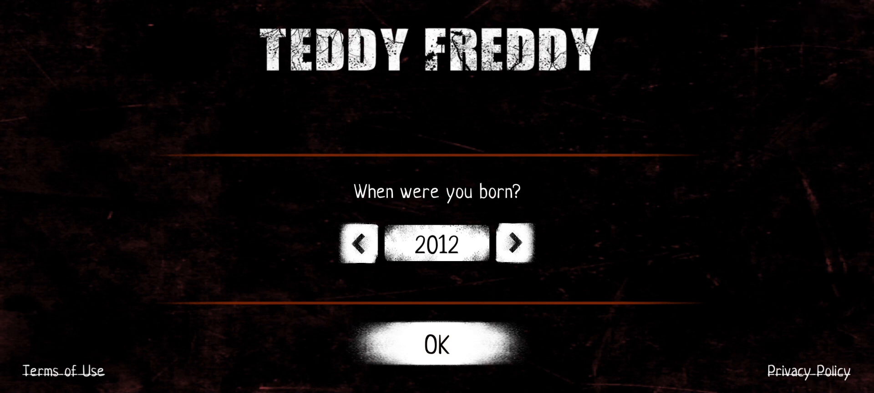
# - Lower the birth year to 1935, confirm it, and accept the play conditions
pyautogui.click(513, 244)
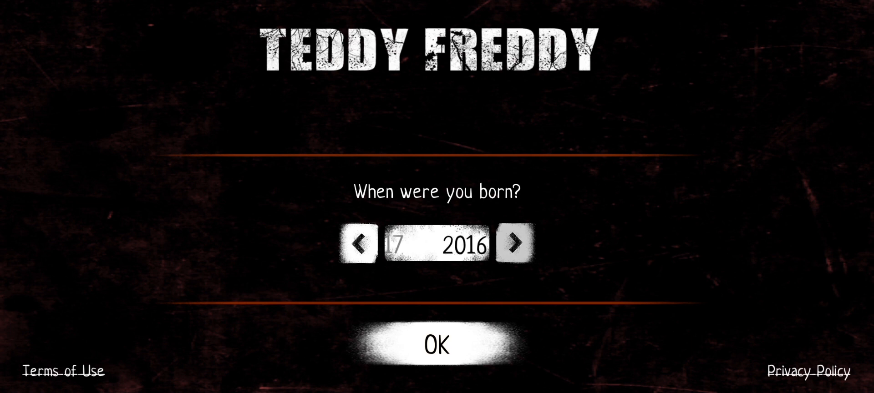
pyautogui.click(514, 243)
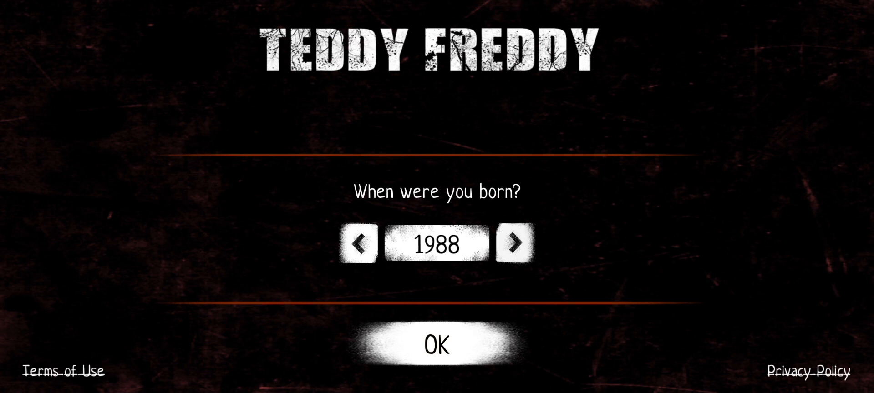
pyautogui.click(512, 242)
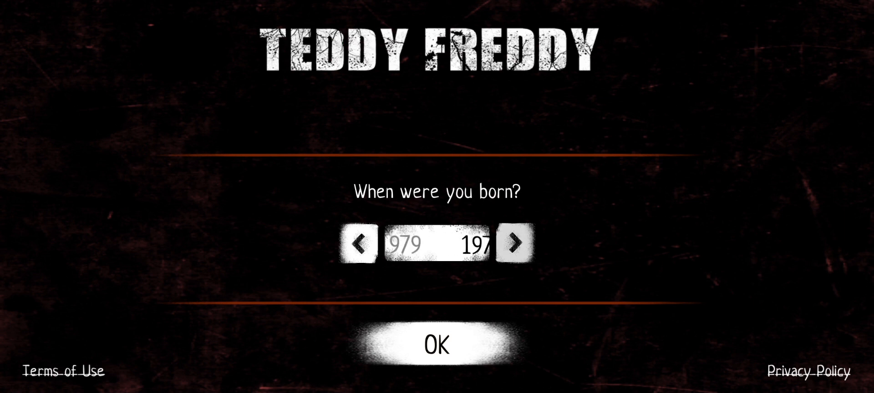
pyautogui.click(515, 243)
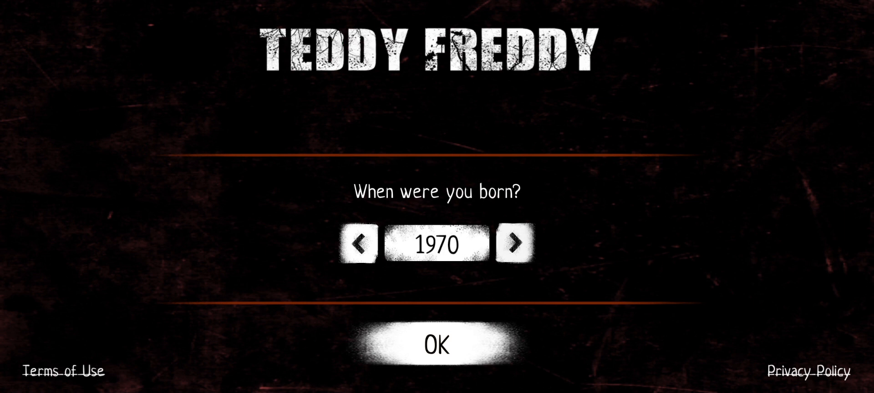
pyautogui.click(360, 243)
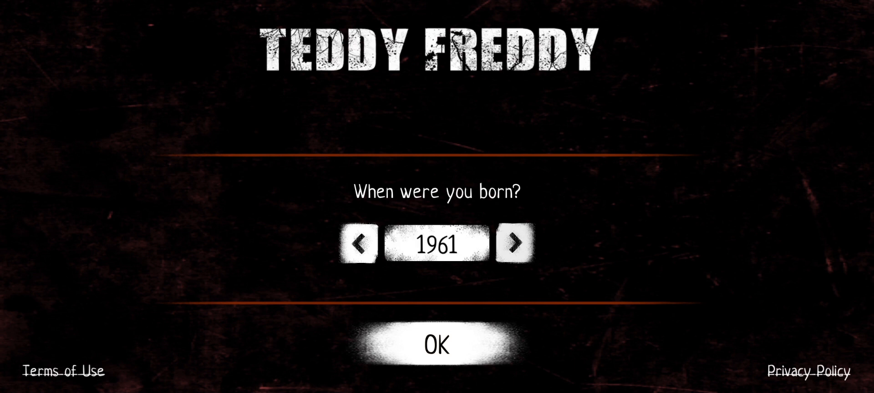
pyautogui.click(358, 243)
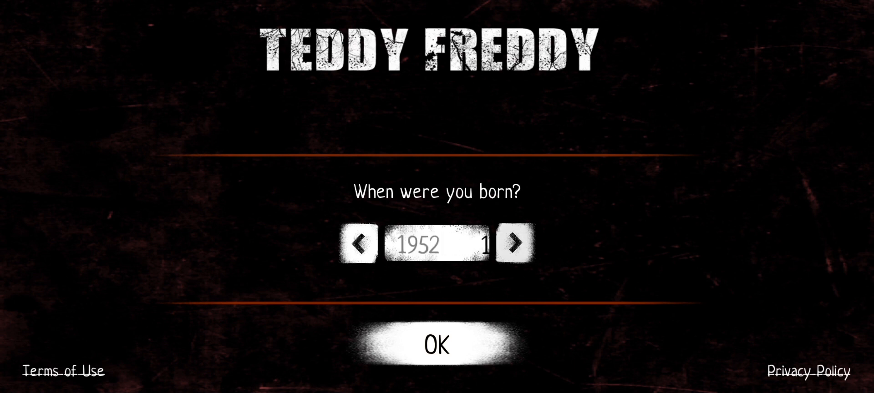
pyautogui.click(360, 243)
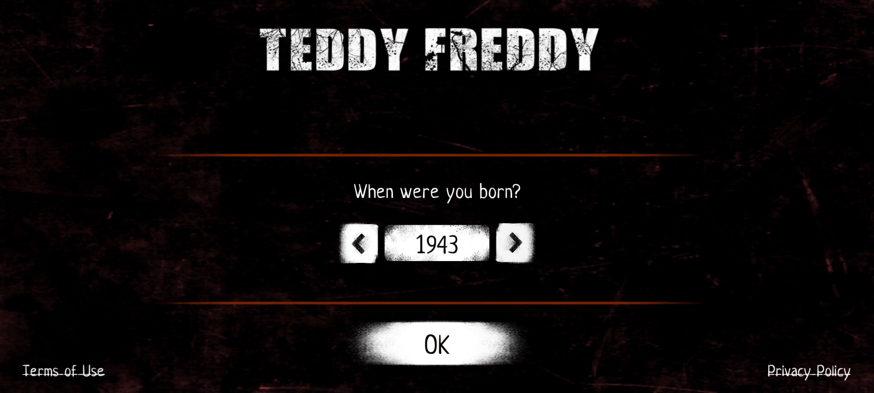
pyautogui.click(357, 243)
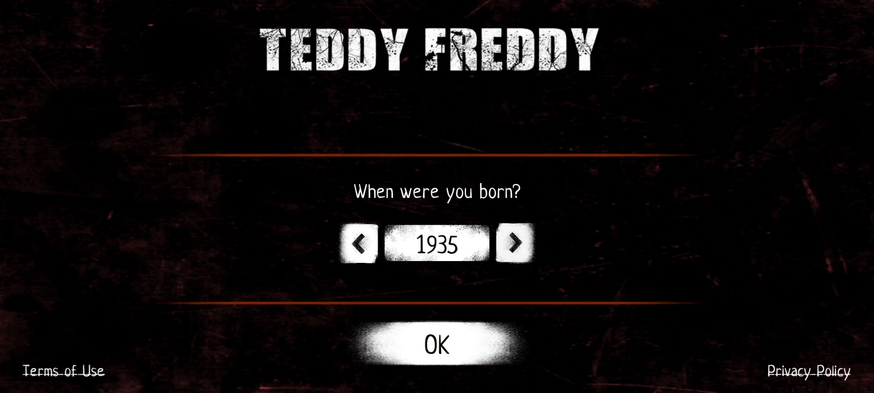
pyautogui.click(434, 344)
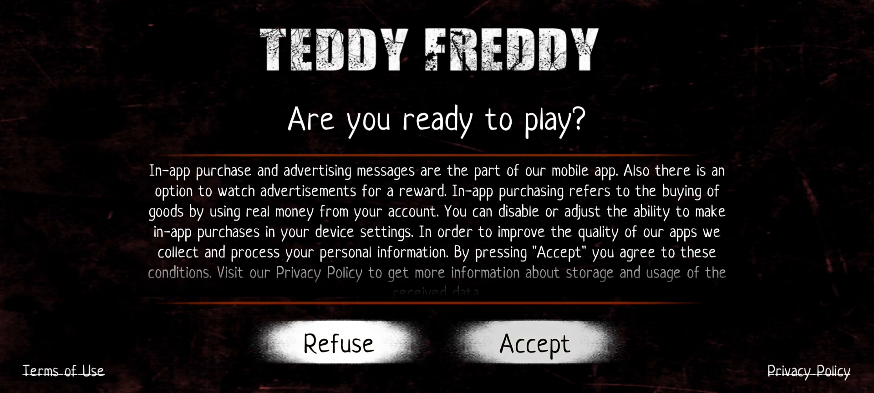
pyautogui.click(532, 343)
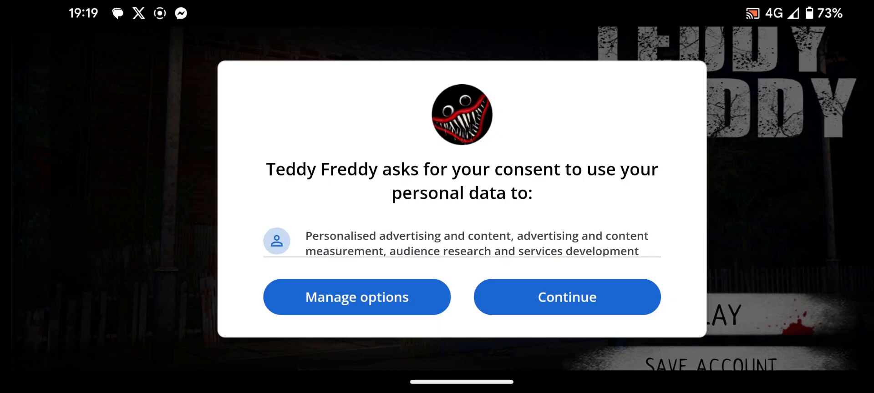
# - Agree to data use, preview Ghost difficulty, then start the game on Easy
pyautogui.click(566, 296)
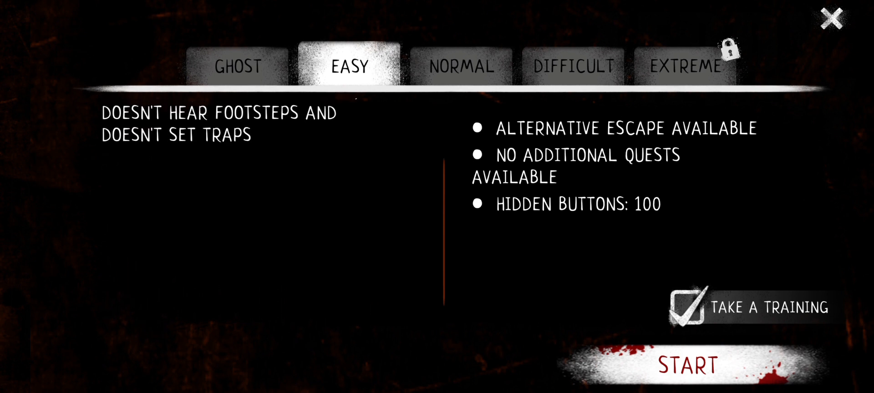
pyautogui.click(236, 66)
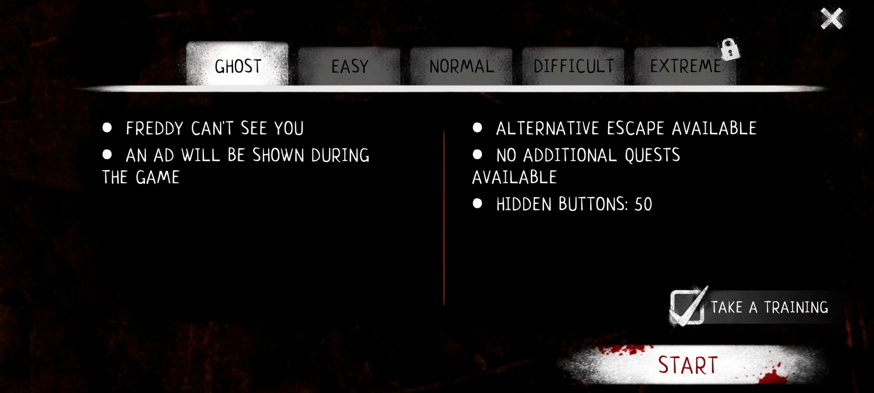
pyautogui.click(348, 65)
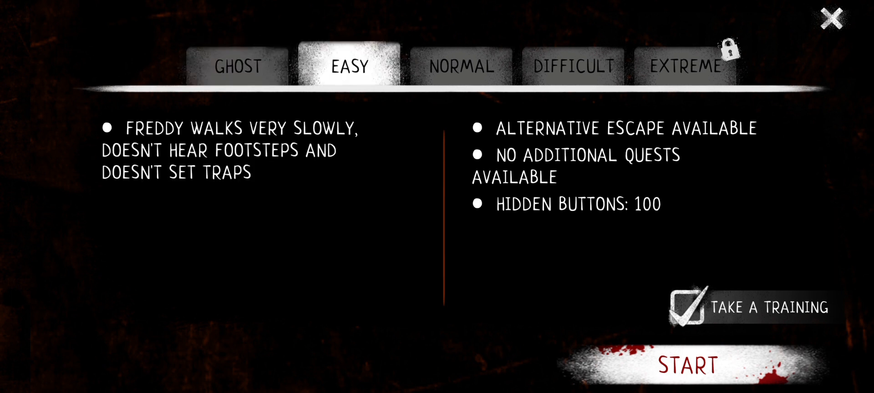
pyautogui.click(459, 65)
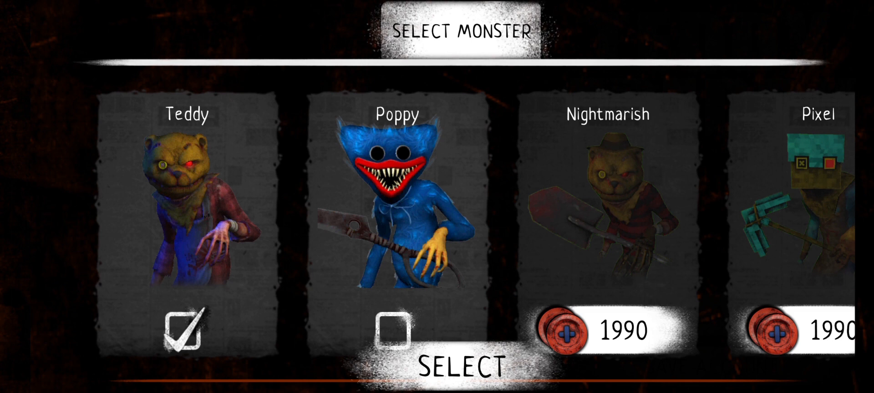
pyautogui.hscroll(-3)
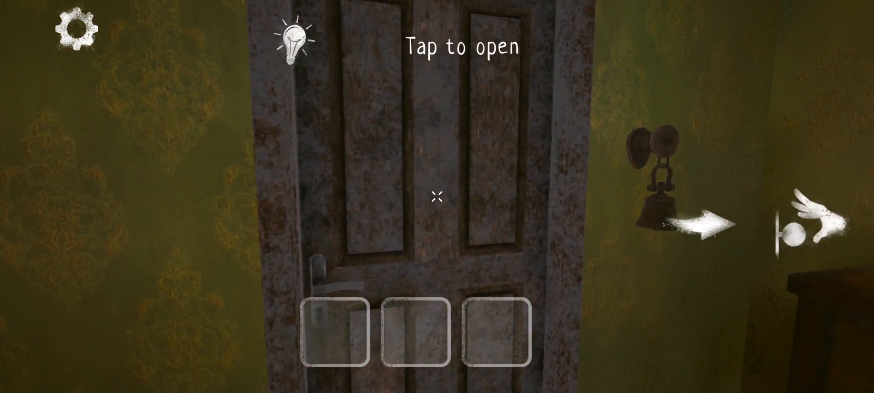
# - Open the old wooden door, then hide inside the green locker
pyautogui.click(436, 196)
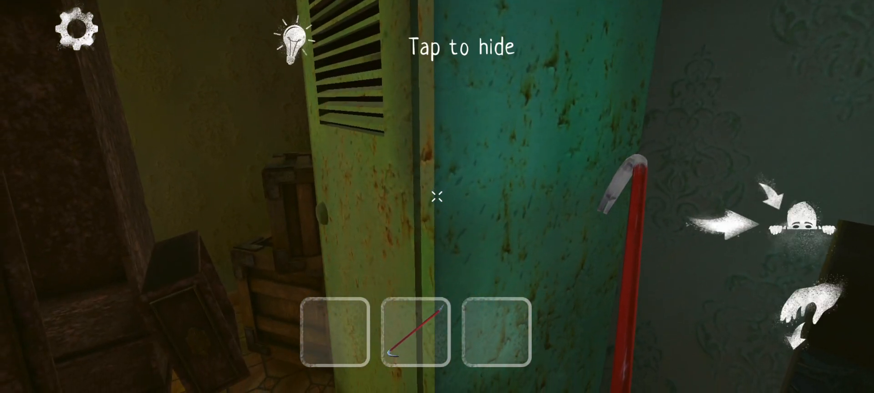
pyautogui.click(437, 196)
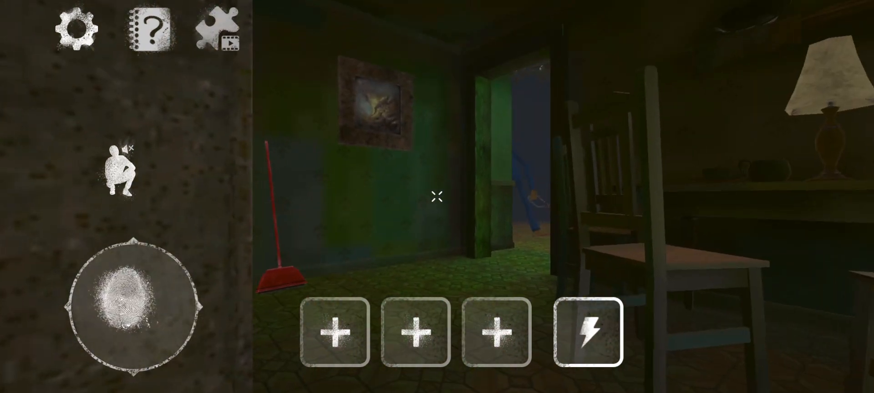
# - Walk through the dining room toward the doorway until caught, leaving 4 attempts
pyautogui.moveTo(134, 300); pyautogui.dragTo(153, 239)
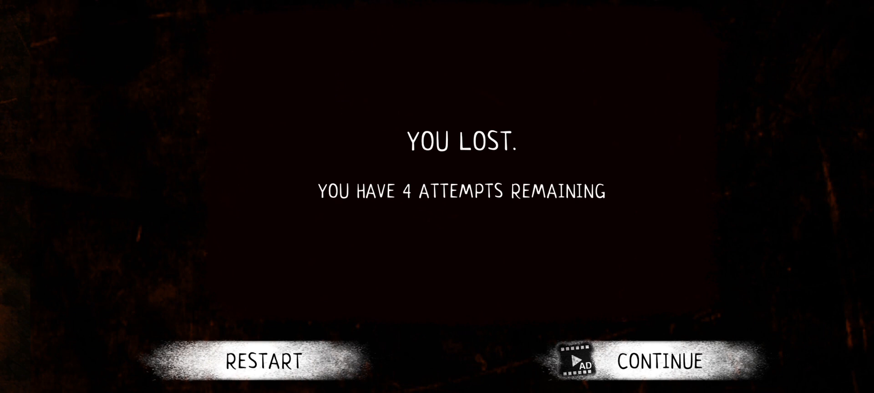
pyautogui.click(258, 361)
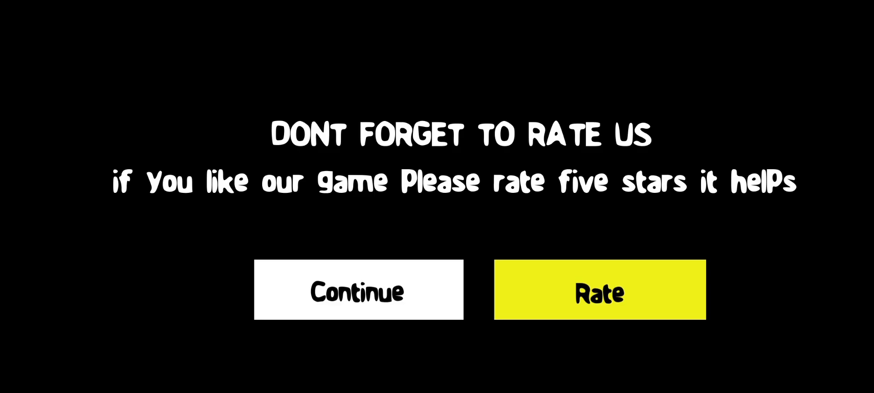
# - Skip the rating prompt, keep Normal difficulty with music on, and dismiss the escape story
pyautogui.click(357, 289)
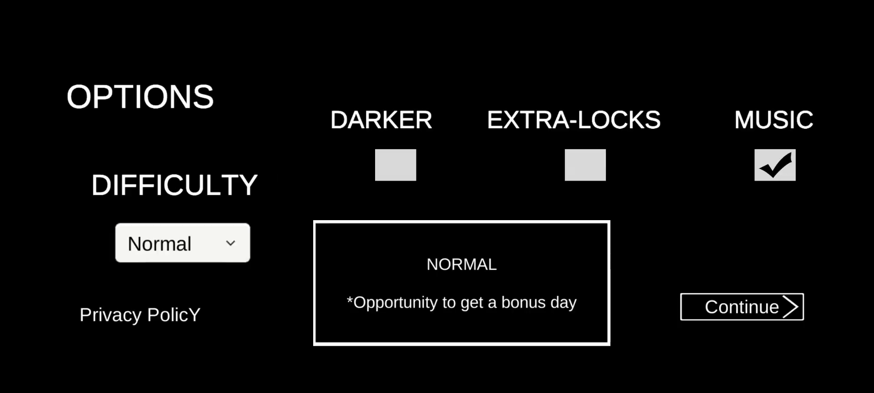
pyautogui.click(742, 307)
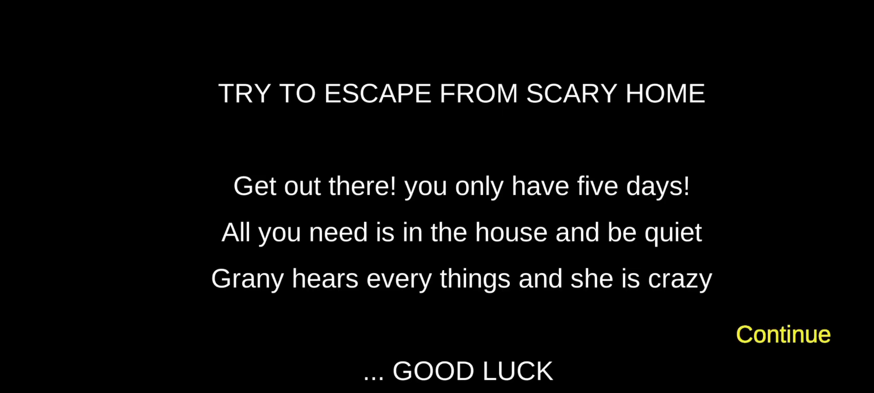
pyautogui.click(782, 334)
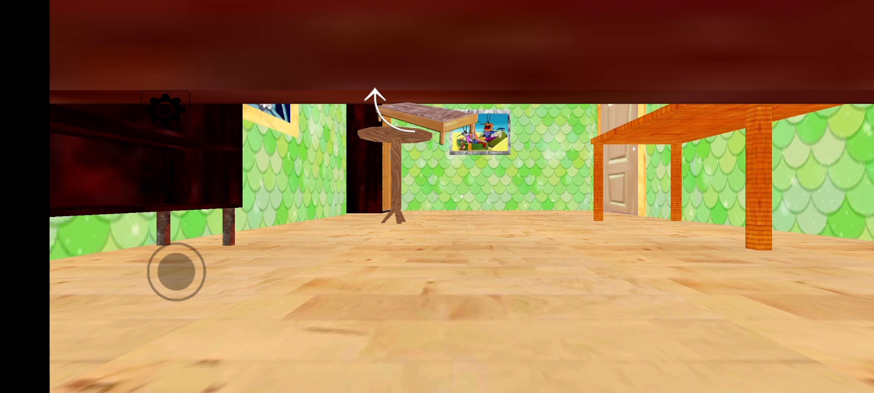
# - Touch the bottom-left movement joystick while crouched under furniture in the green room
pyautogui.click(176, 272)
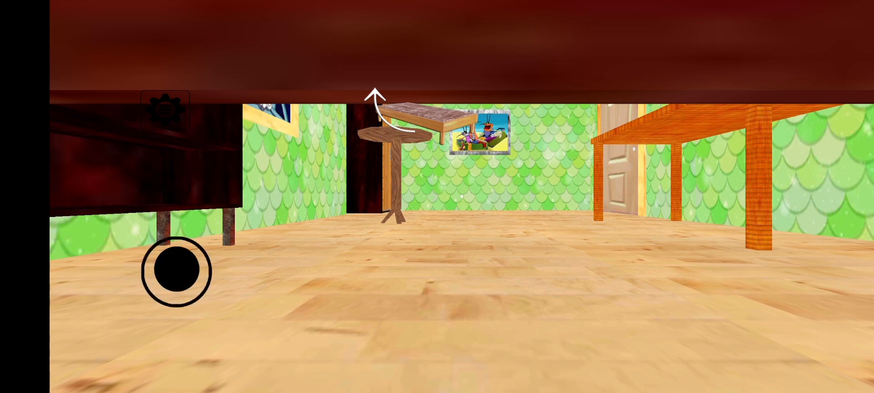
pyautogui.click(176, 273)
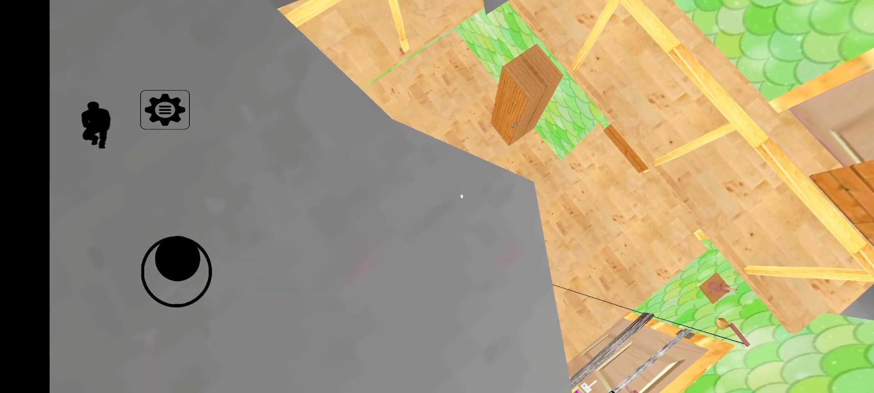
# - Tap the gear button to show the sensitivity, main menu and resume options
pyautogui.click(165, 110)
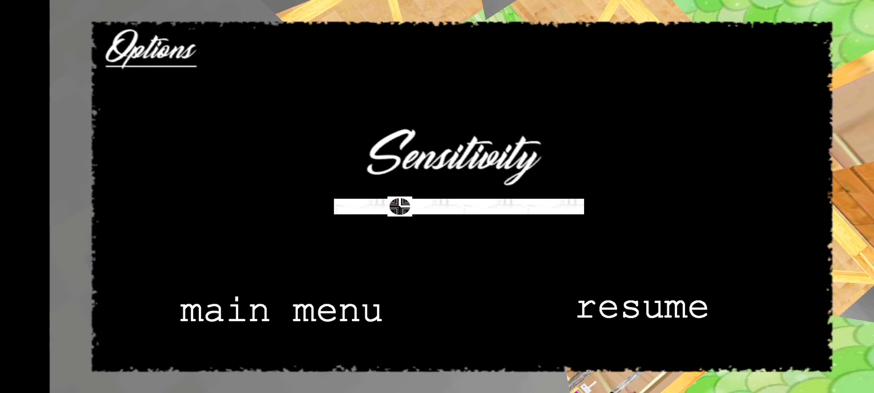